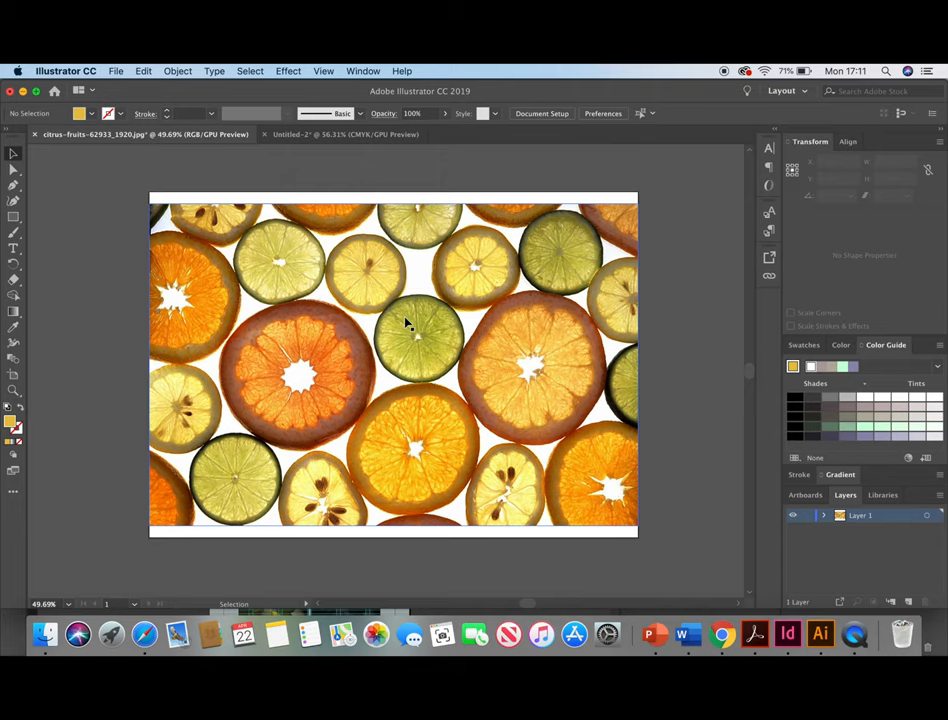
# Image Trace the selected citrus slices photo with the default black-and-white preset
pyautogui.click(392, 364)
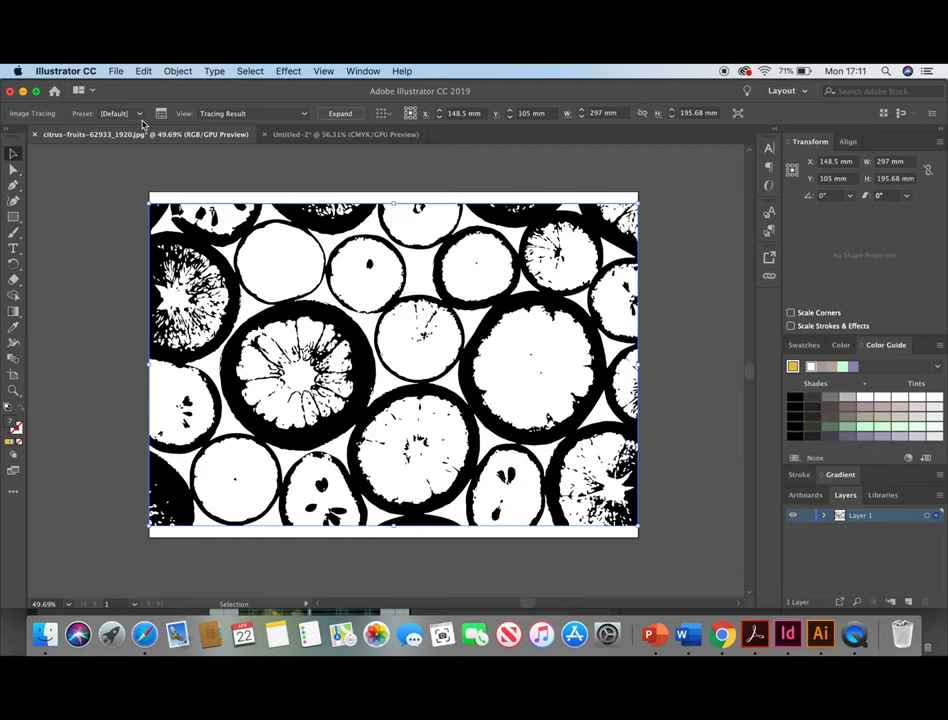
# Switch the tracing preset to 3 Colors for a three-tone vector result
pyautogui.click(120, 112)
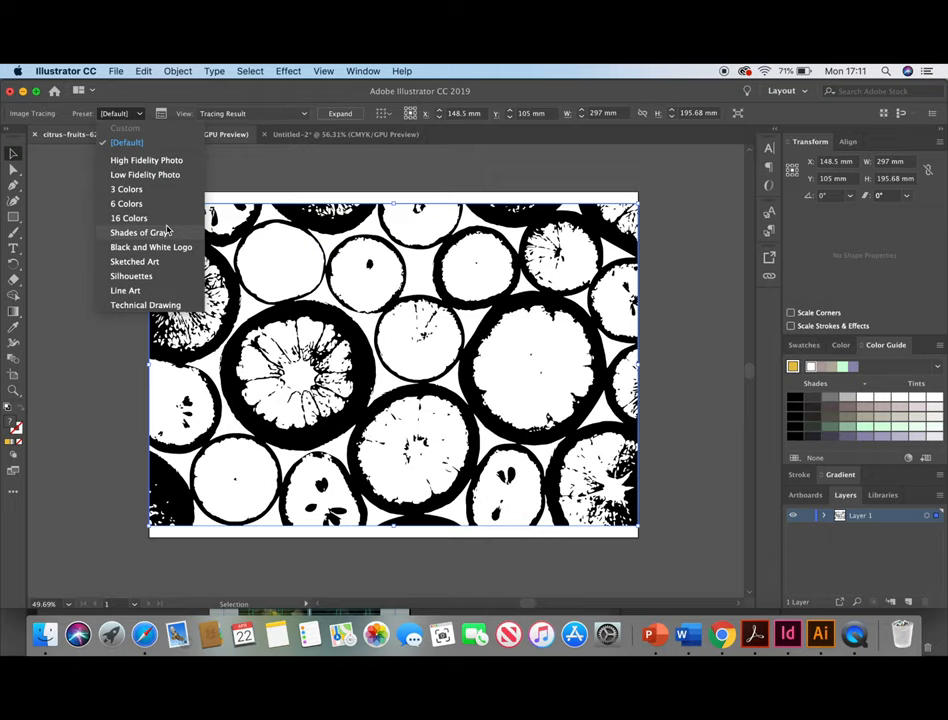
pyautogui.moveTo(156, 188)
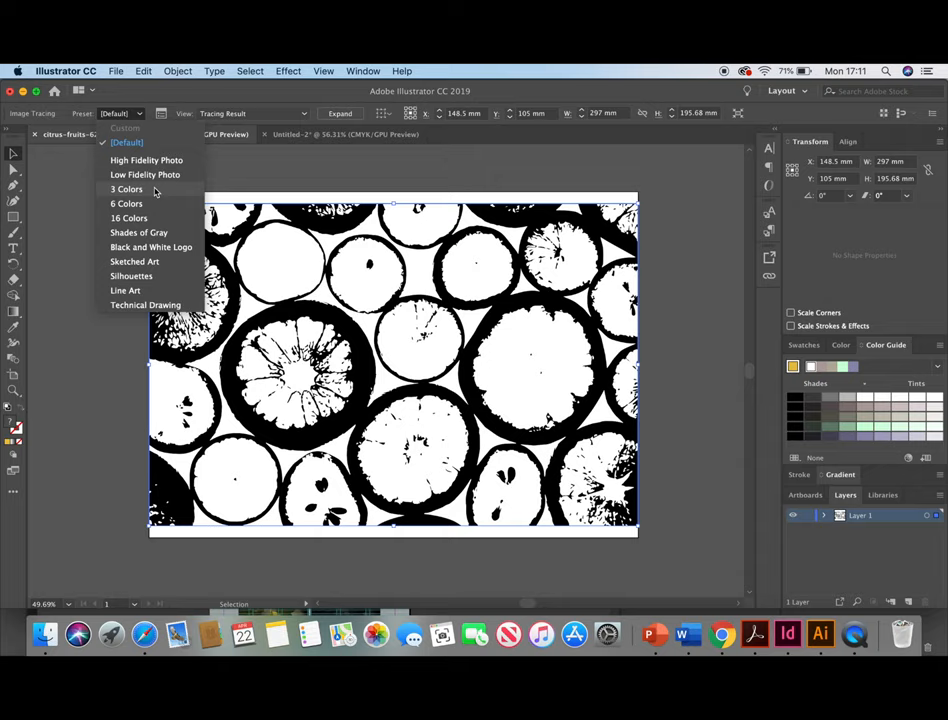
pyautogui.click(128, 188)
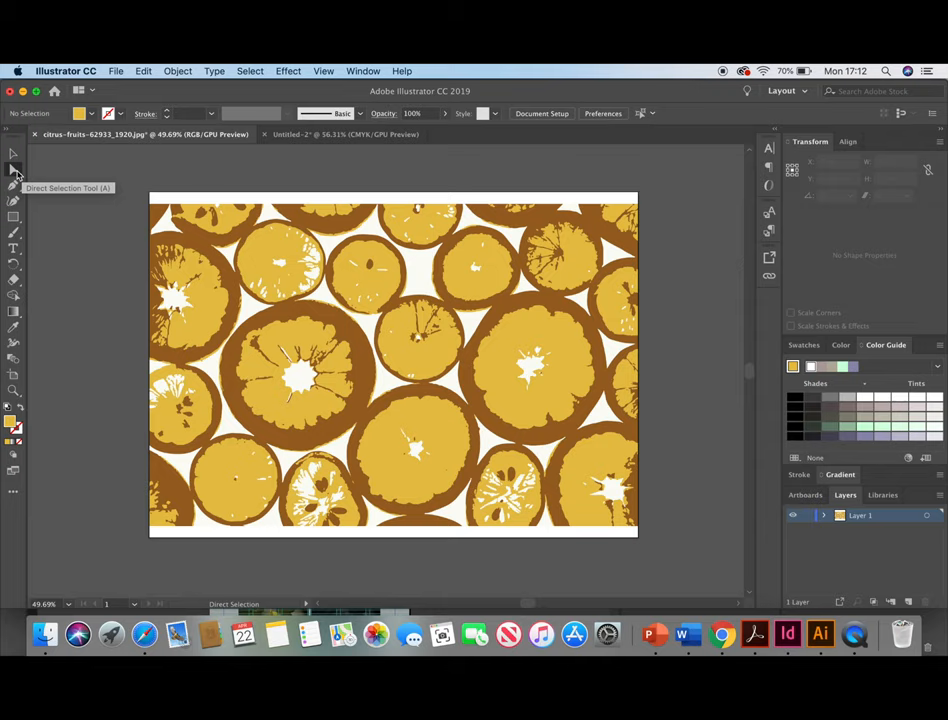
# Direct-select the lower-centre slice's path and fill it light green
pyautogui.click(416, 450)
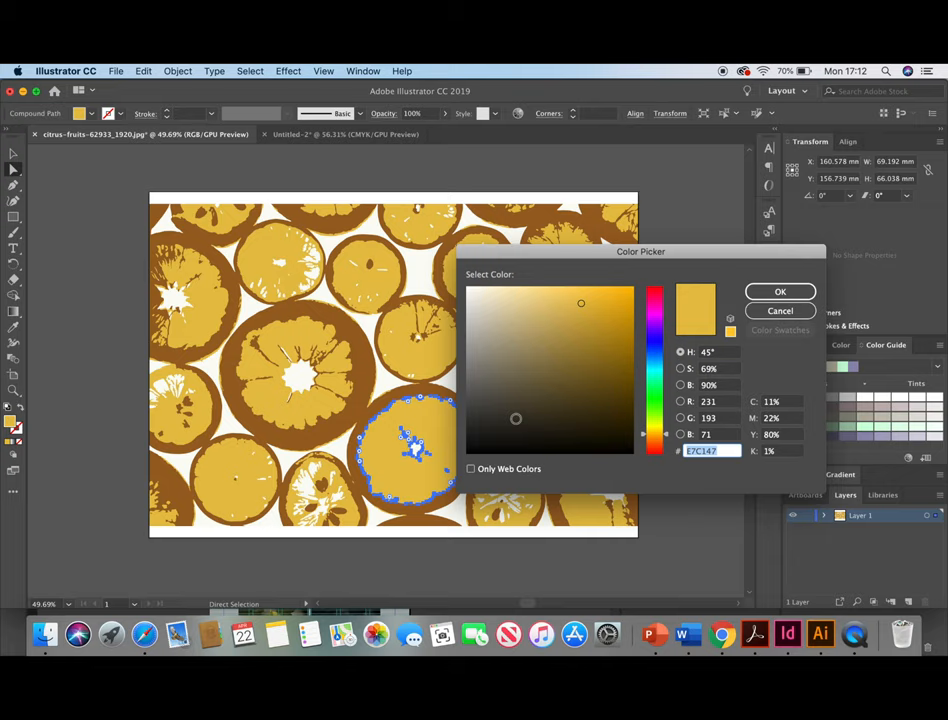
pyautogui.click(780, 292)
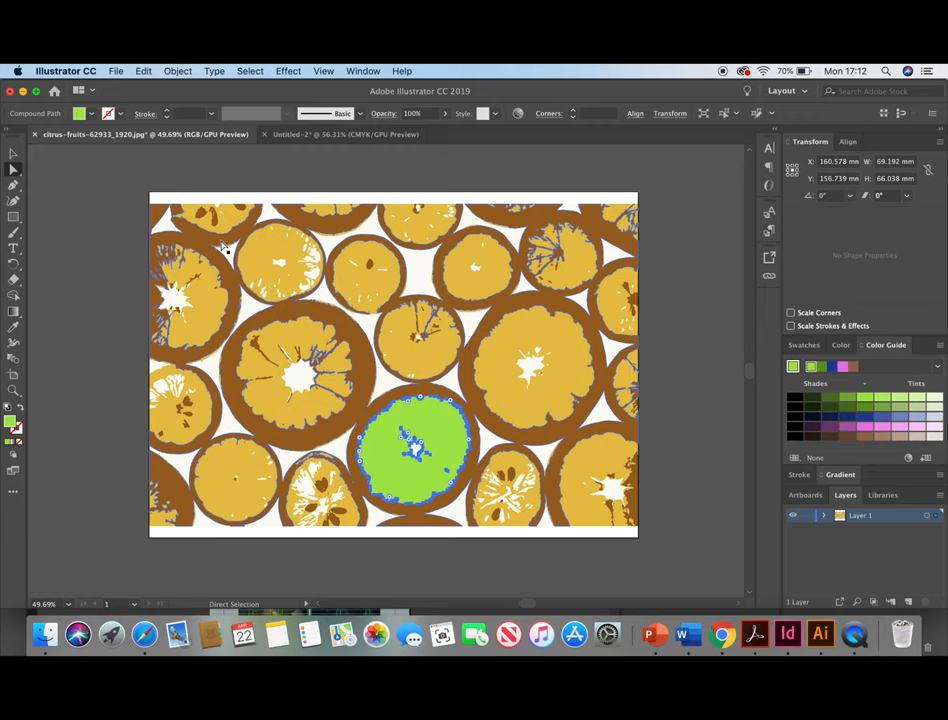